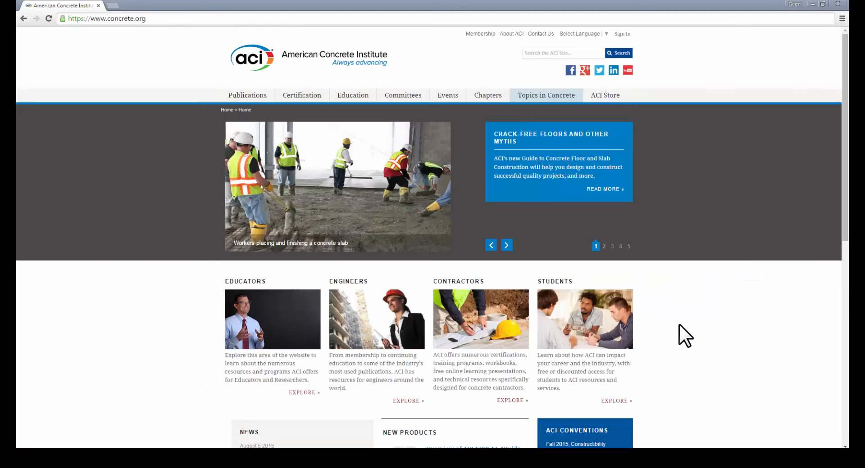
Advance the featured stories, scroll to the concrete.org footer, and follow the Marketing Toolkit link.
click(506, 245)
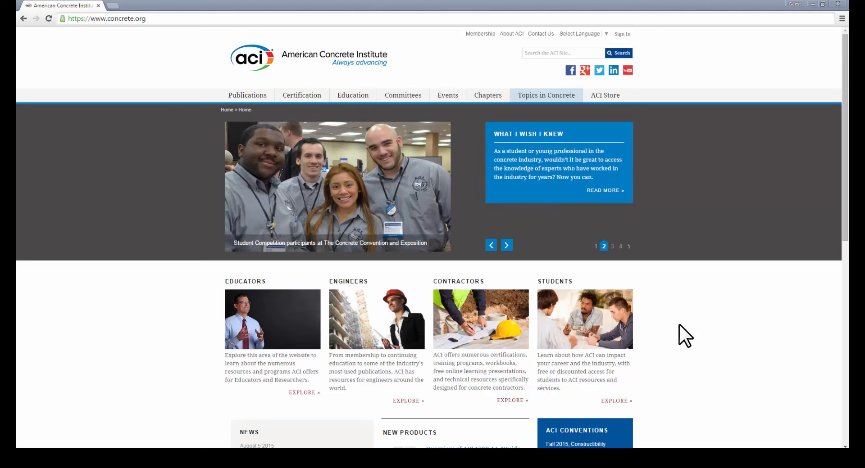
scroll(down, 3)
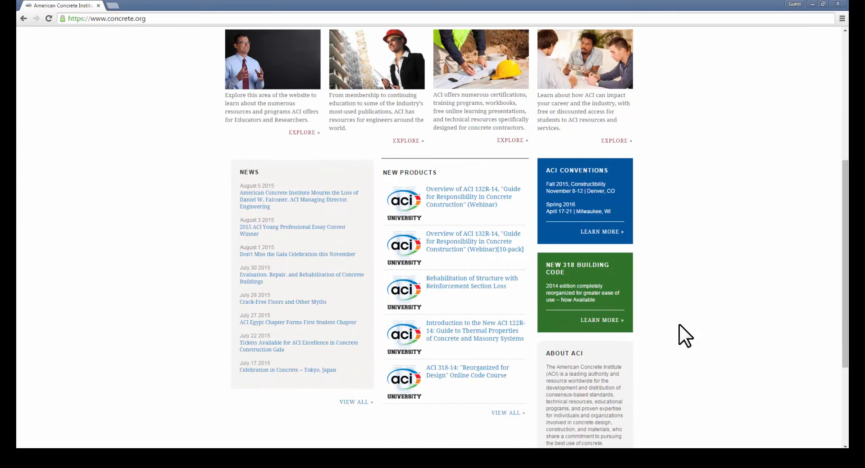
scroll(down, 3)
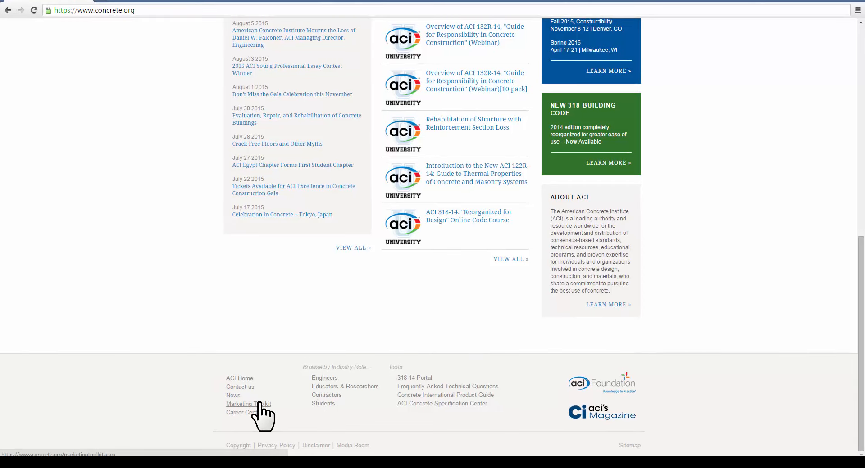
click(249, 404)
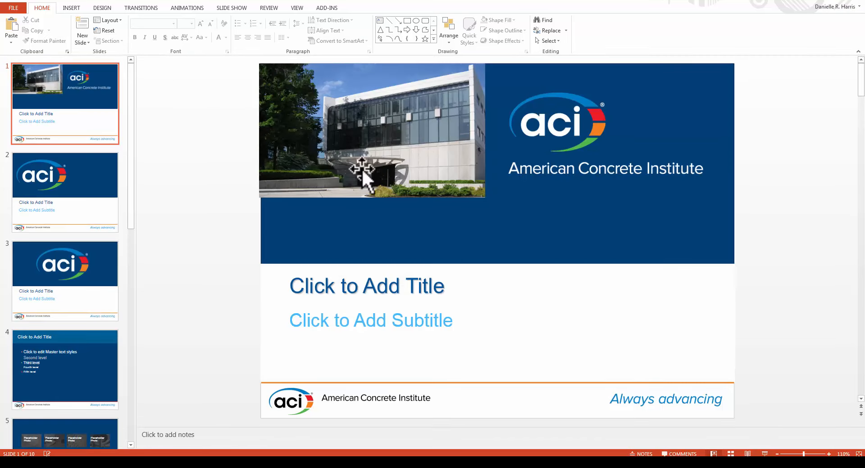
Type 'Chapter Meeting' as the slide 1 title, then select slide 5 with placeholder photos.
click(366, 286)
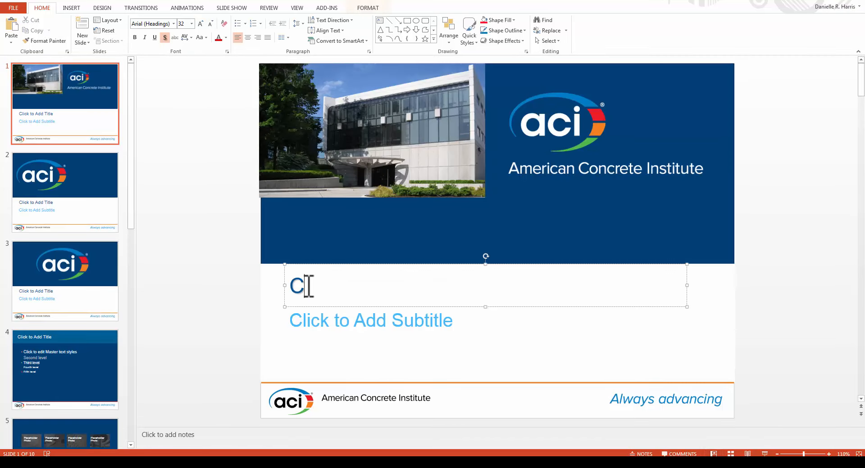
text(hapter Meeting)
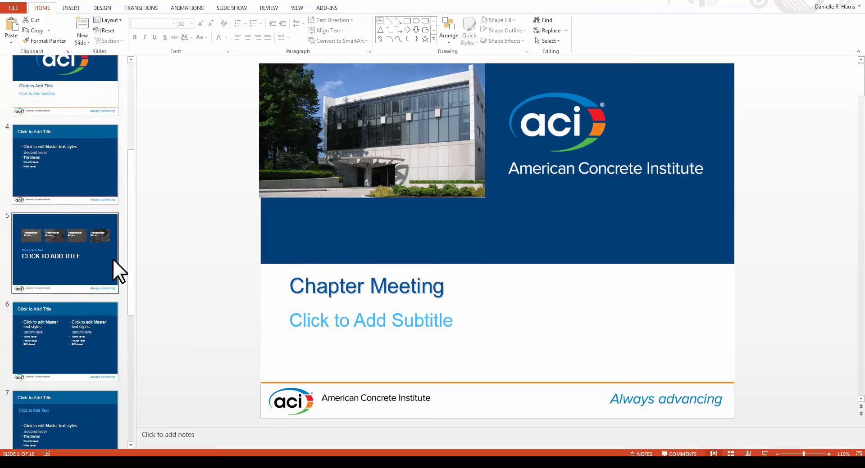
click(65, 253)
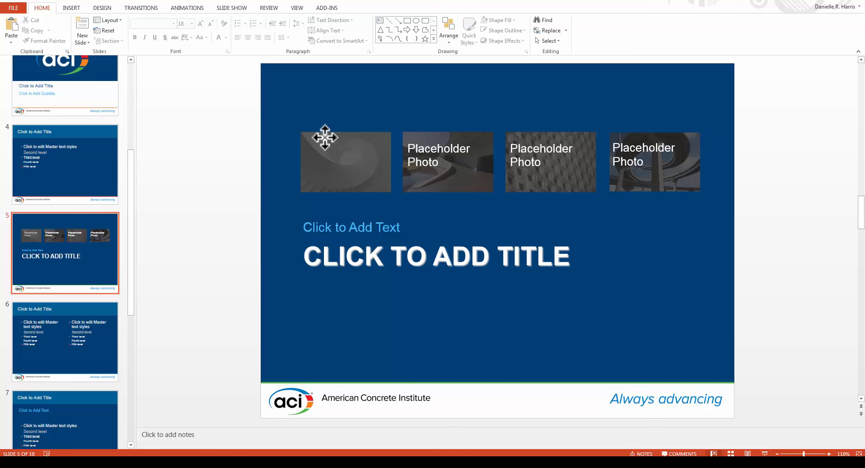
Insert the ACI Fellowships & Scholarships image into the first placeholder, then select the second placeholder.
click(345, 161)
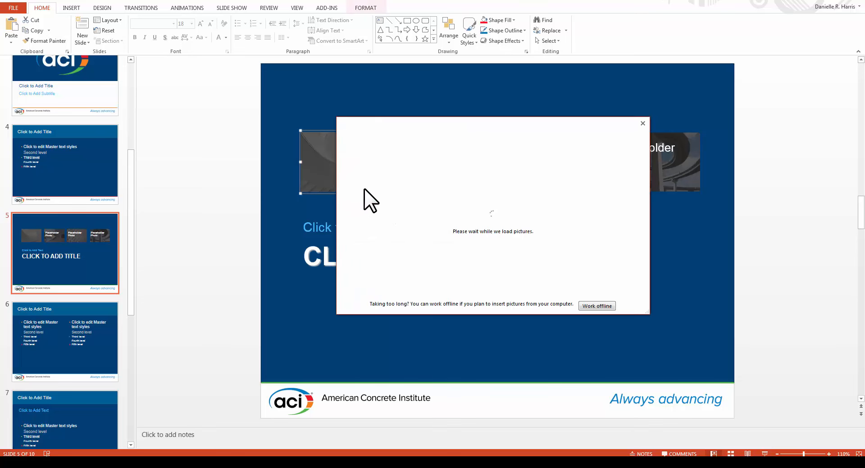
click(596, 306)
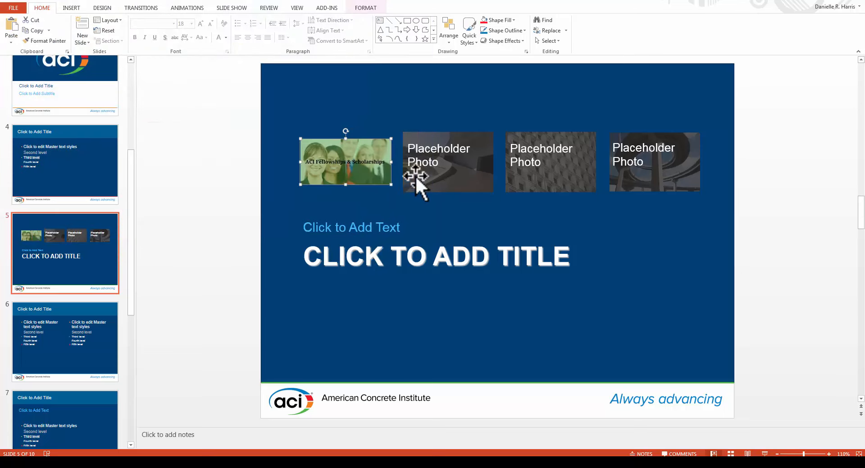
click(447, 162)
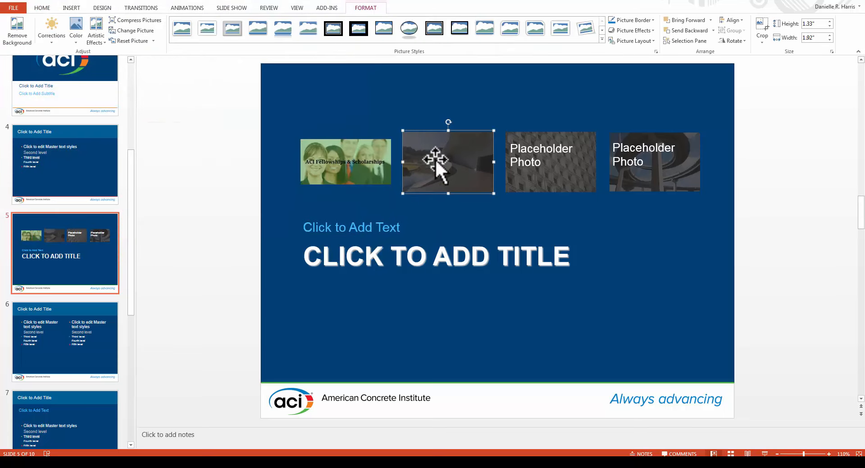
click(135, 30)
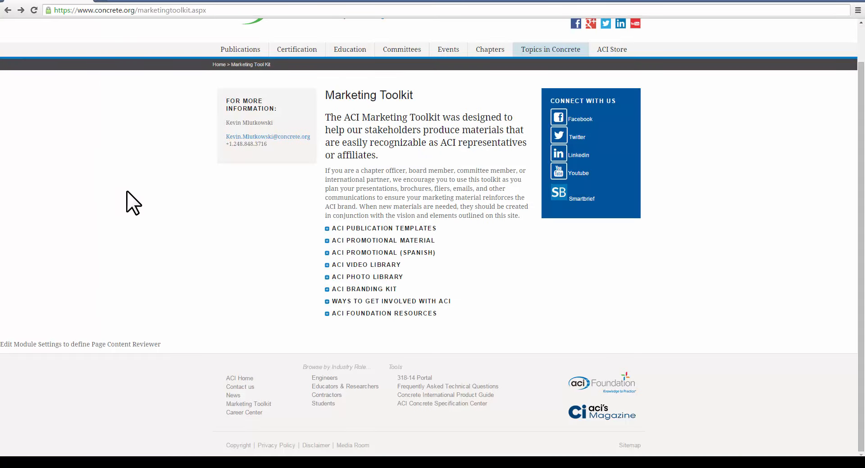
click(326, 276)
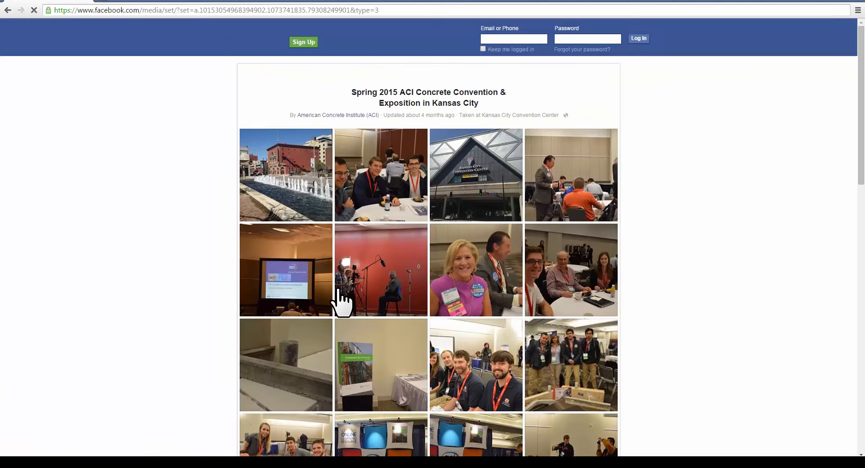
Scroll through the Spring 2015 ACI Concrete Convention photo album on Facebook.
scroll(down, 3)
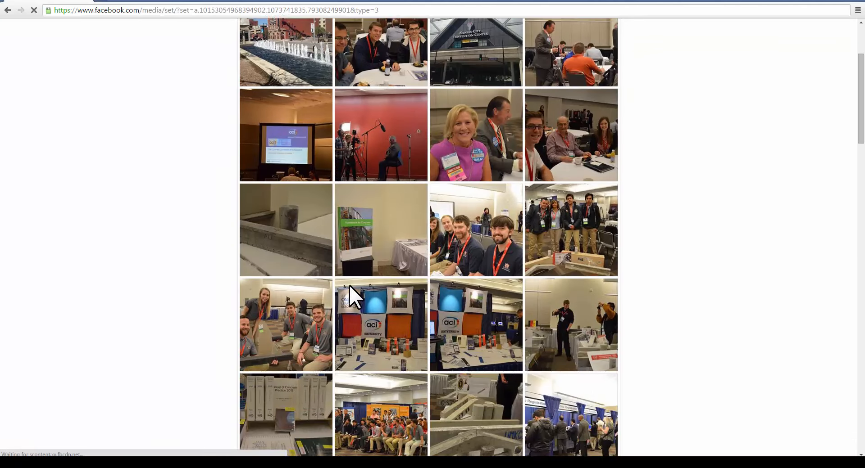
scroll(down, 3)
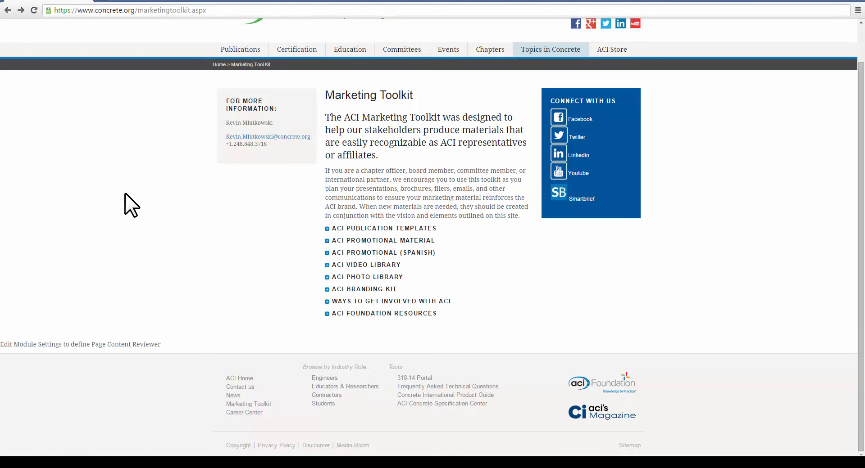
mouse_move(329, 276)
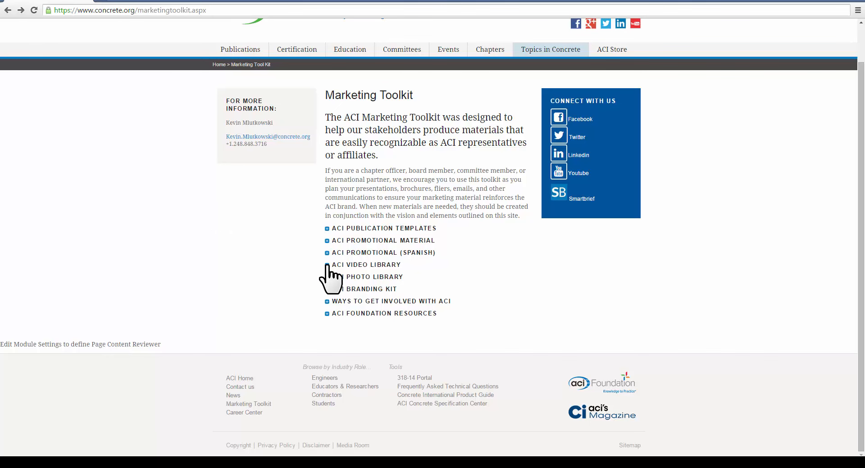
Expand the ACI Video Library, open the Student Competitions video, and expand Promotional Material.
click(327, 265)
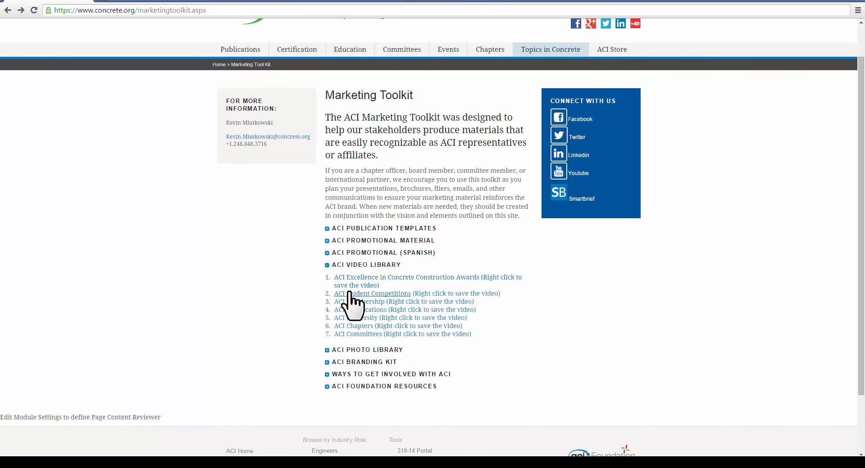
click(374, 293)
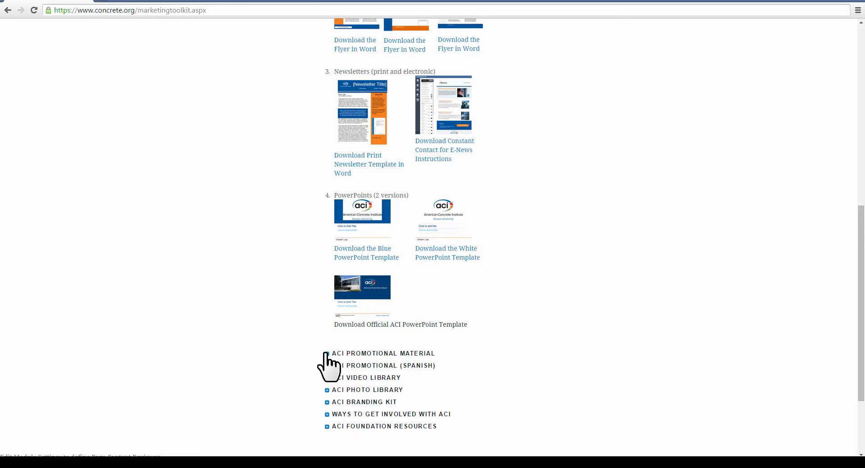
click(383, 353)
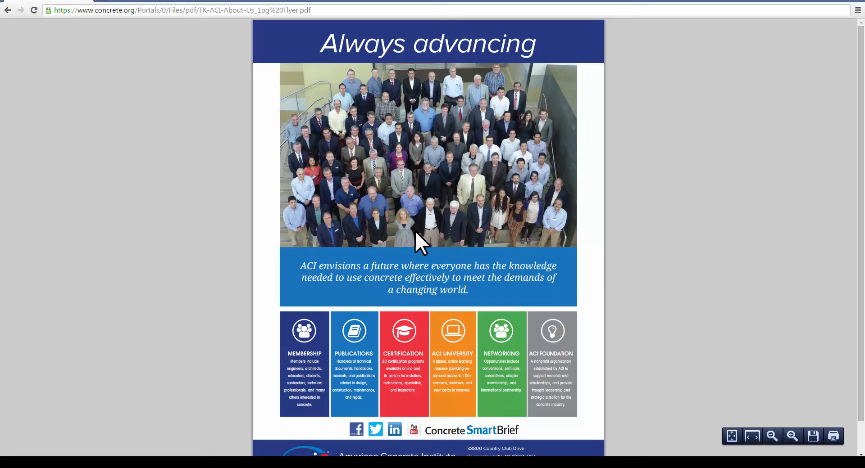